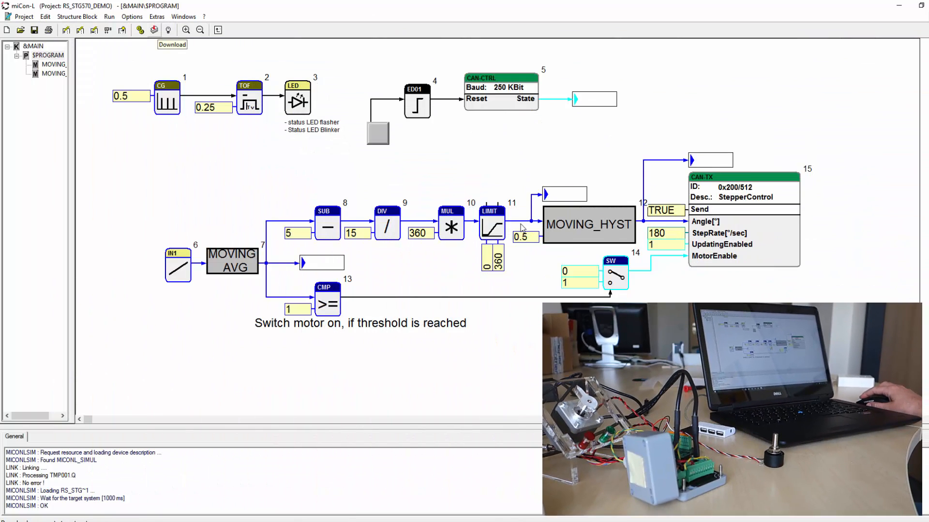
Start the Download and confirm the detected STG-550 target to begin transferring the program
click(172, 43)
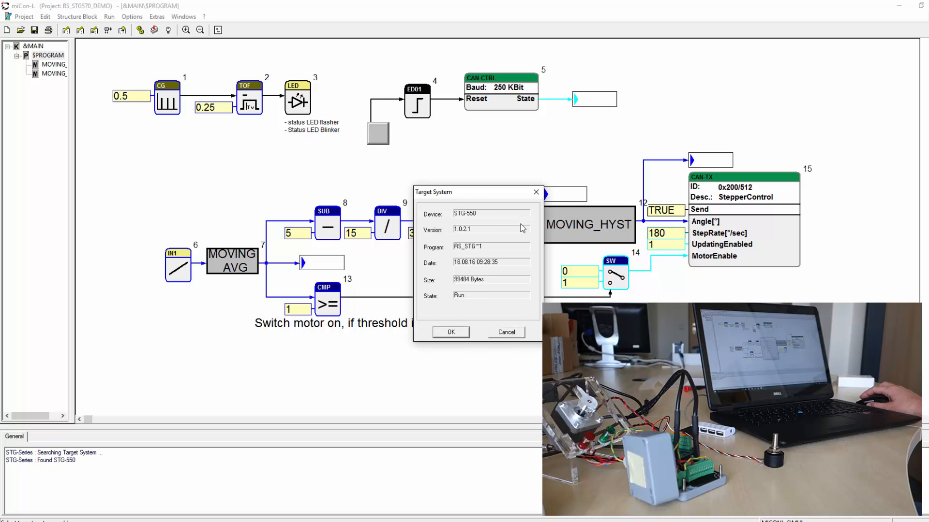
click(450, 332)
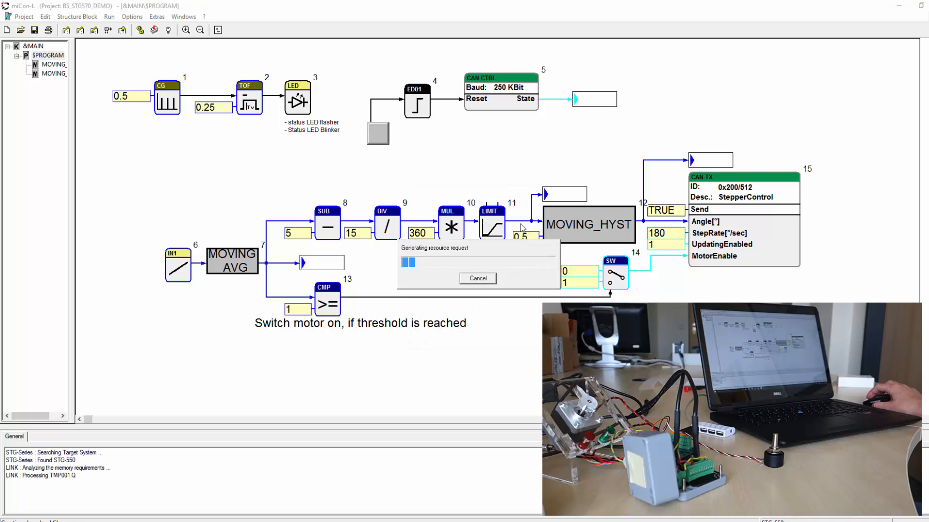